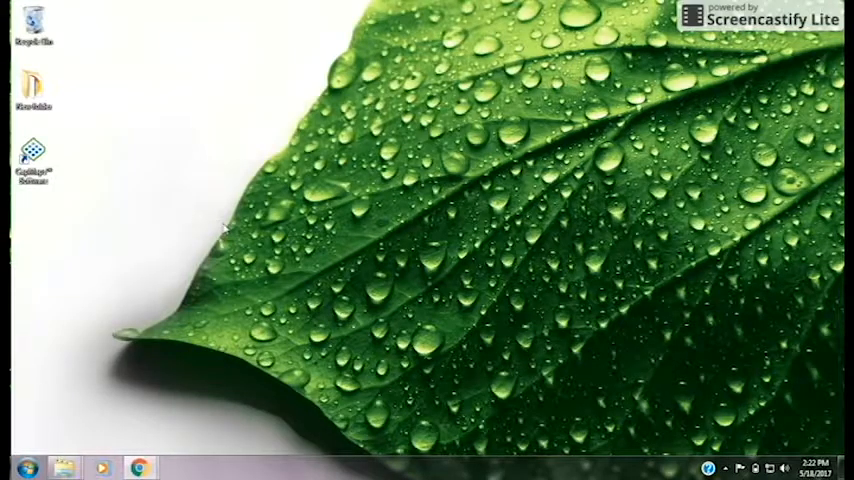
pyautogui.moveTo(70, 155)
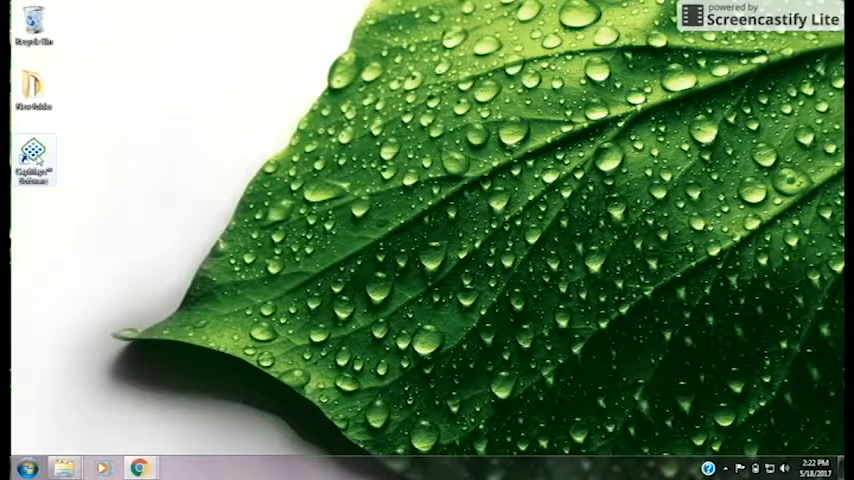
# Launch CapMaps Software from its desktop shortcut
pyautogui.doubleClick(33, 160)
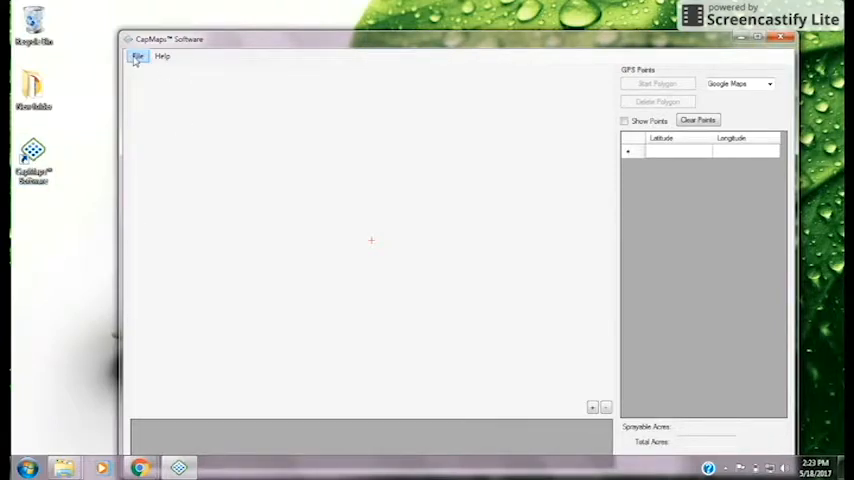
# Open the CapstanTest1.shp shapefile from the USB disk via Open Shapefile
pyautogui.click(137, 55)
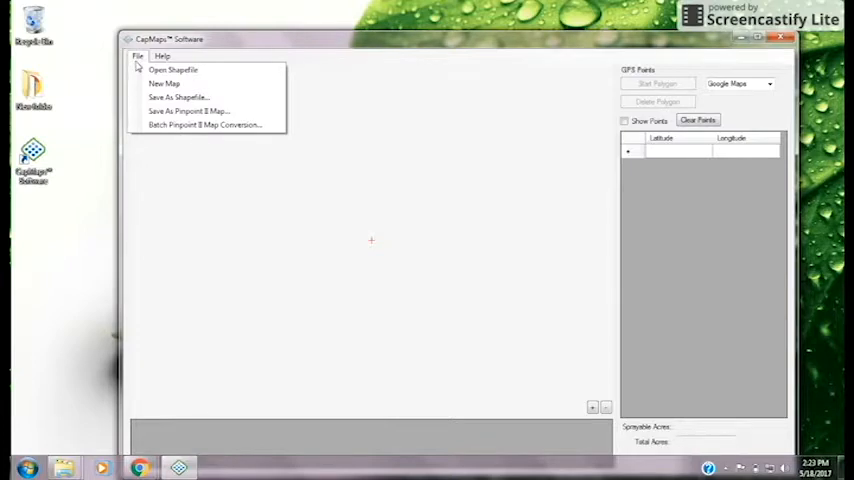
pyautogui.moveTo(174, 70)
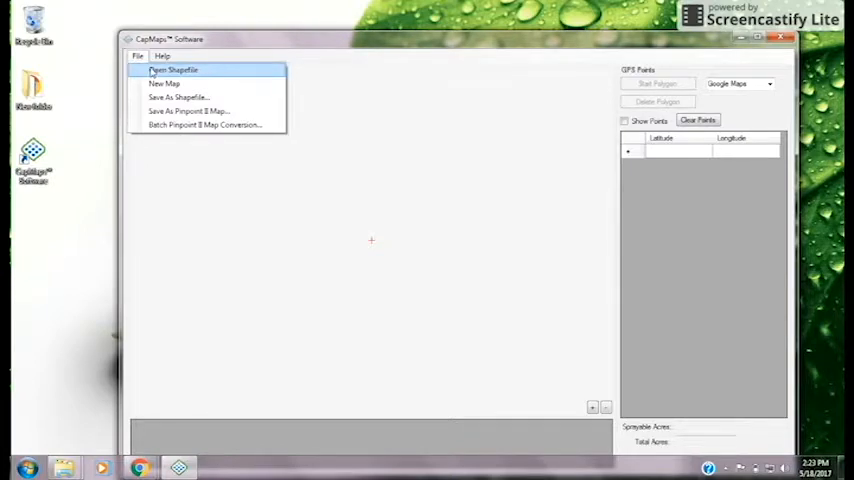
pyautogui.click(173, 70)
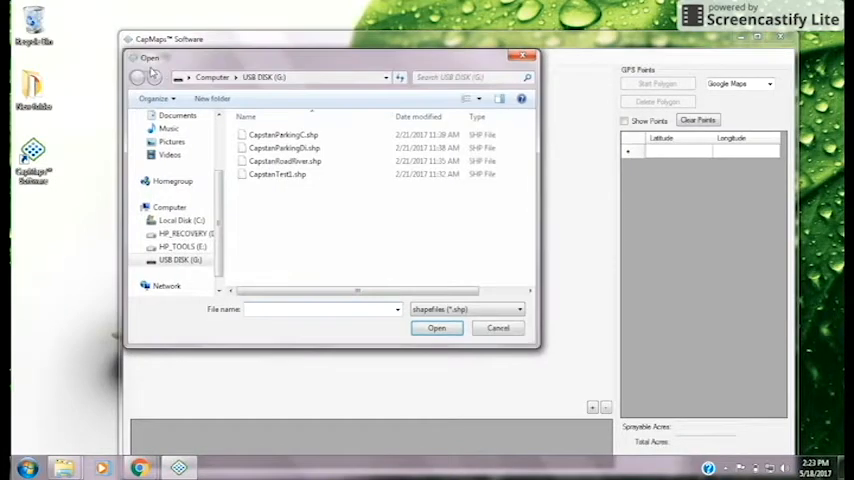
pyautogui.click(277, 174)
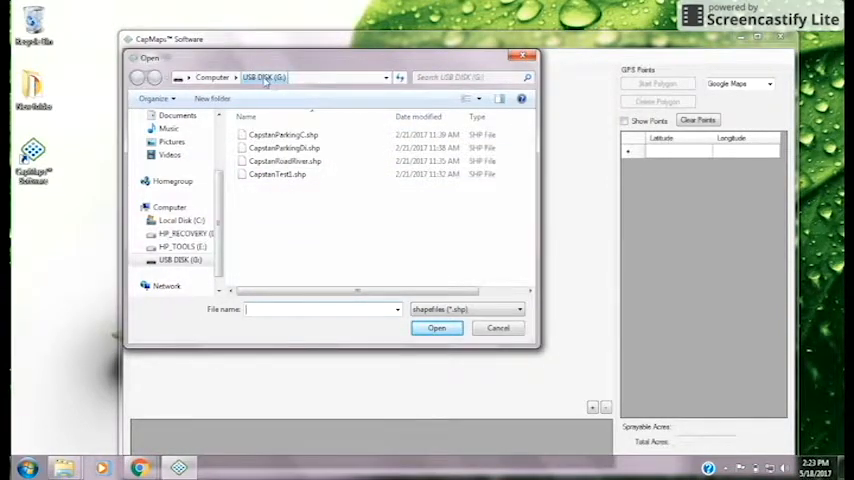
pyautogui.click(278, 174)
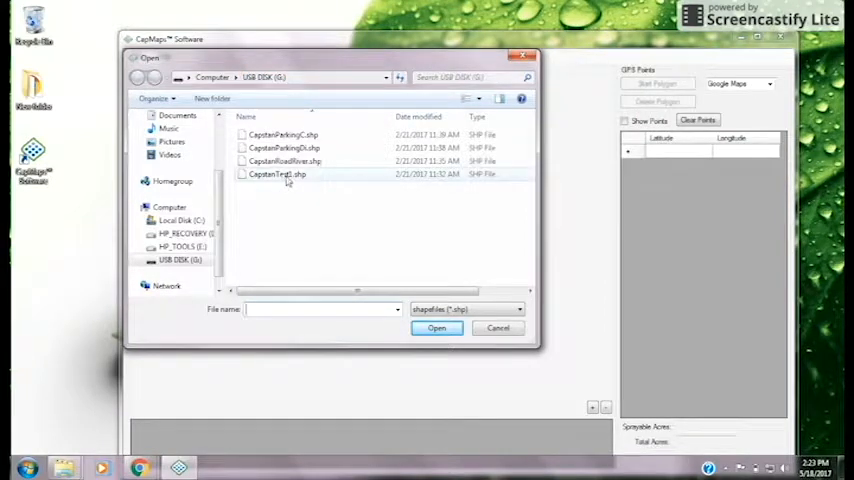
pyautogui.click(437, 328)
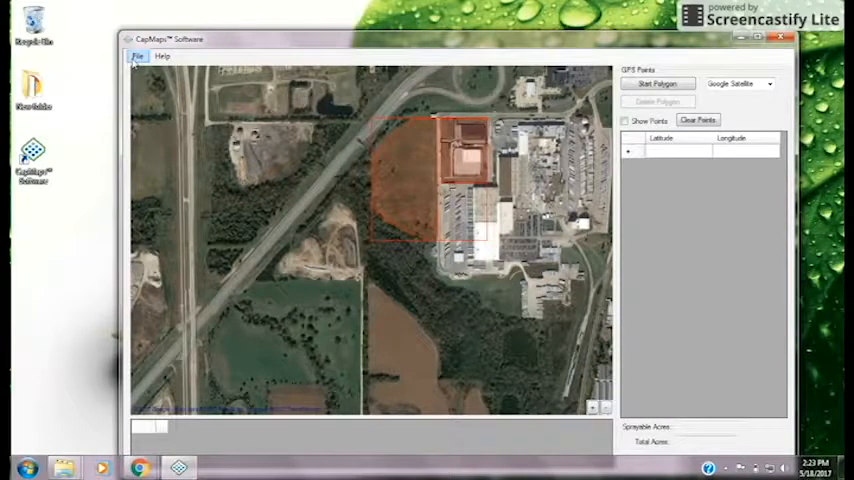
# Save the map as Pinpoint II file G:\CapstanTest1.dat
pyautogui.click(137, 56)
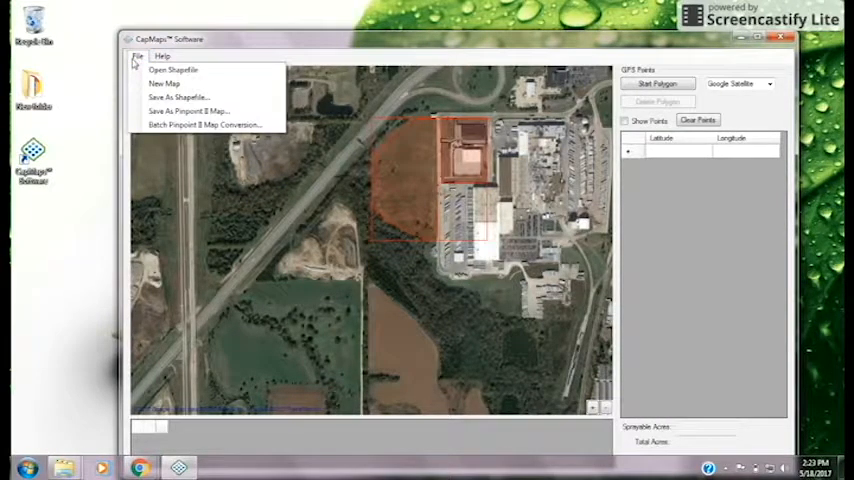
pyautogui.moveTo(163, 83)
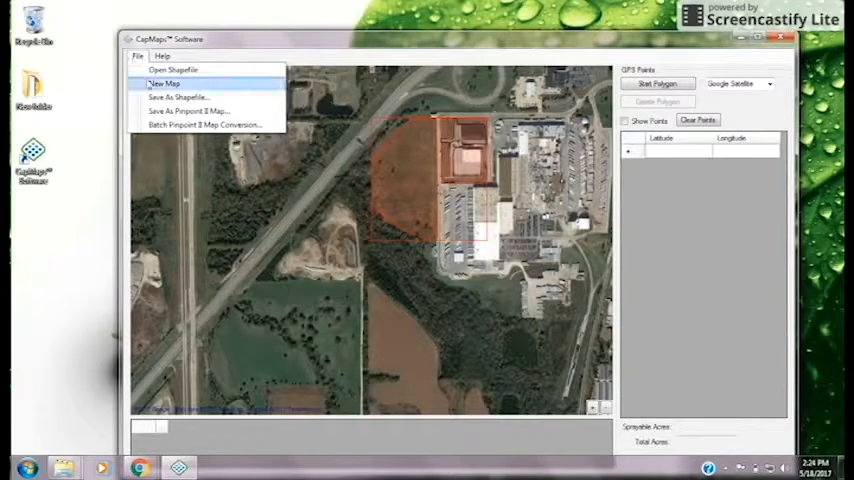
pyautogui.moveTo(185, 110)
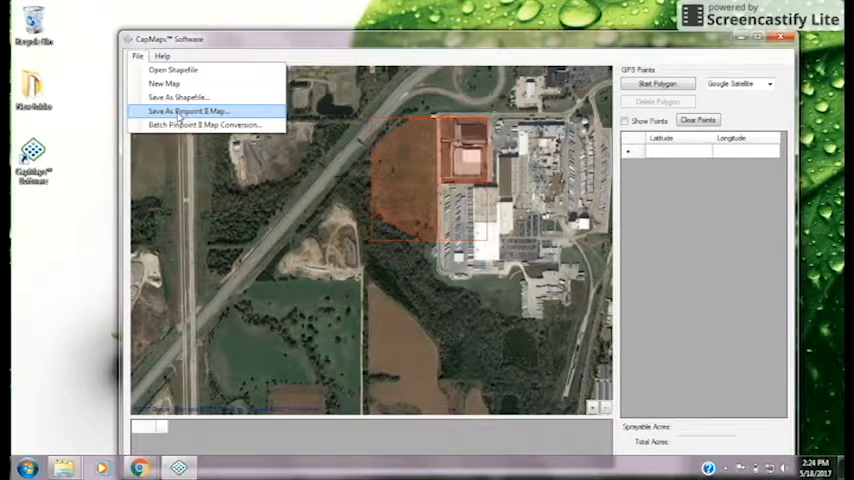
pyautogui.click(190, 110)
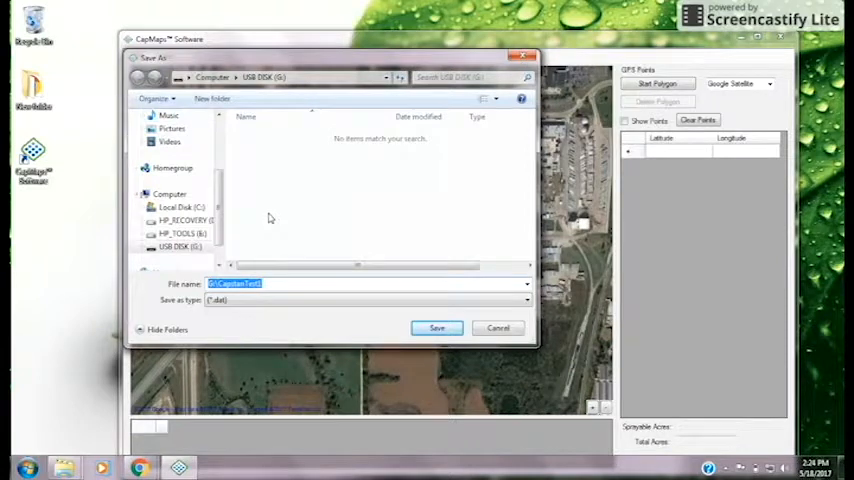
pyautogui.moveTo(264, 156)
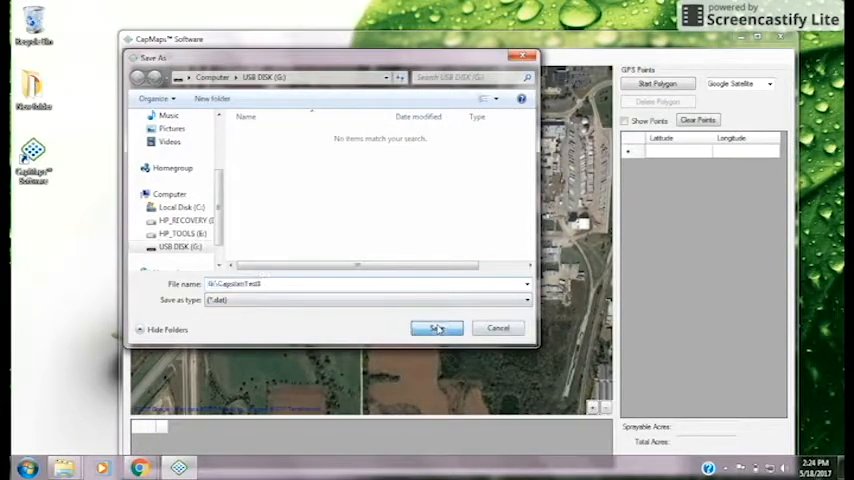
pyautogui.click(437, 328)
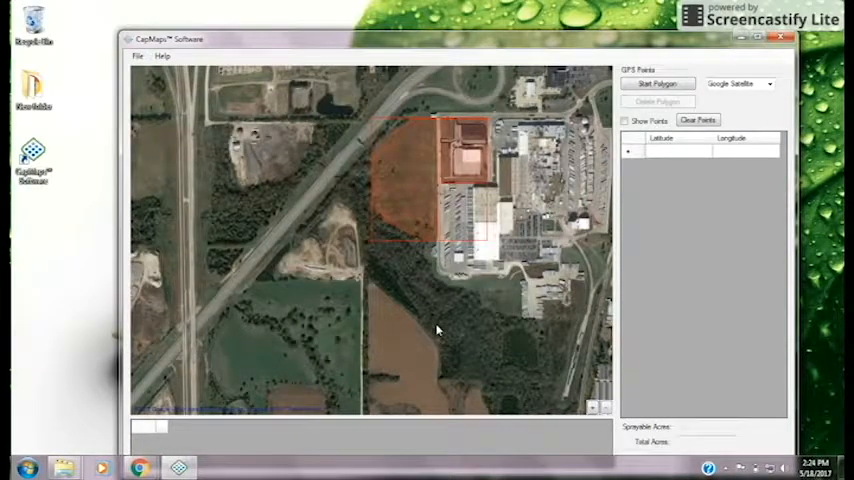
pyautogui.moveTo(565, 318)
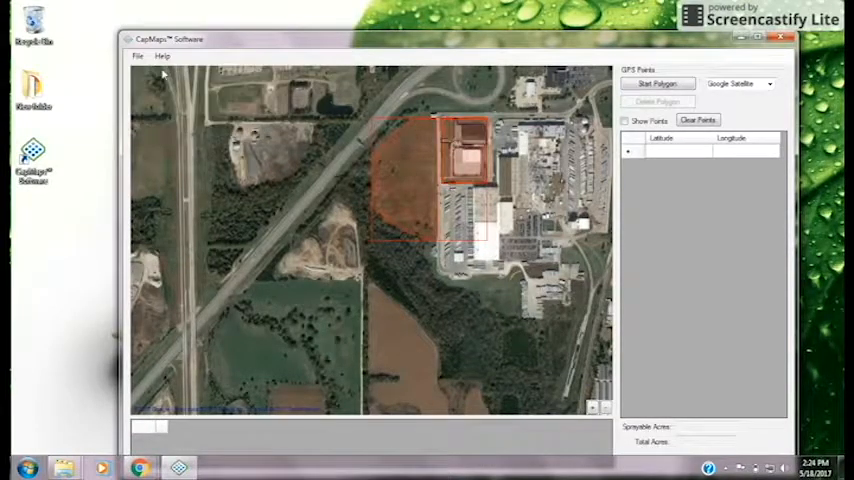
# Batch-convert the four selected Capstan .shp files to Pinpoint II maps and clear the boundary
pyautogui.click(138, 55)
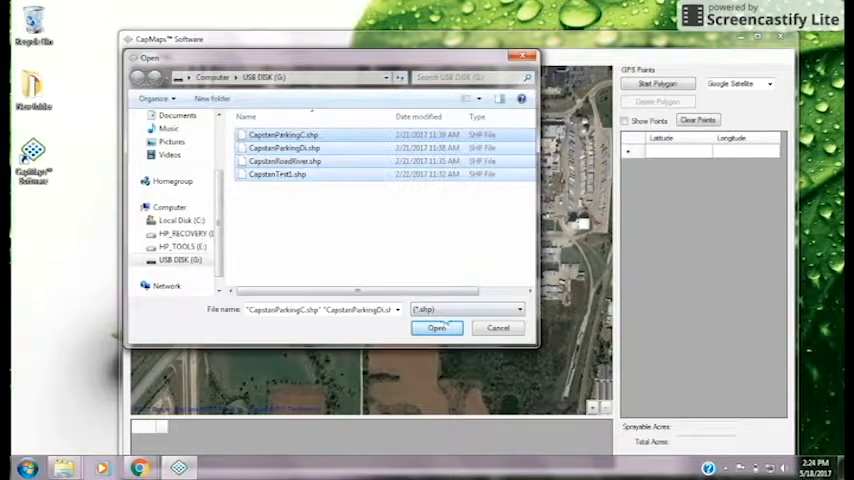
pyautogui.click(436, 328)
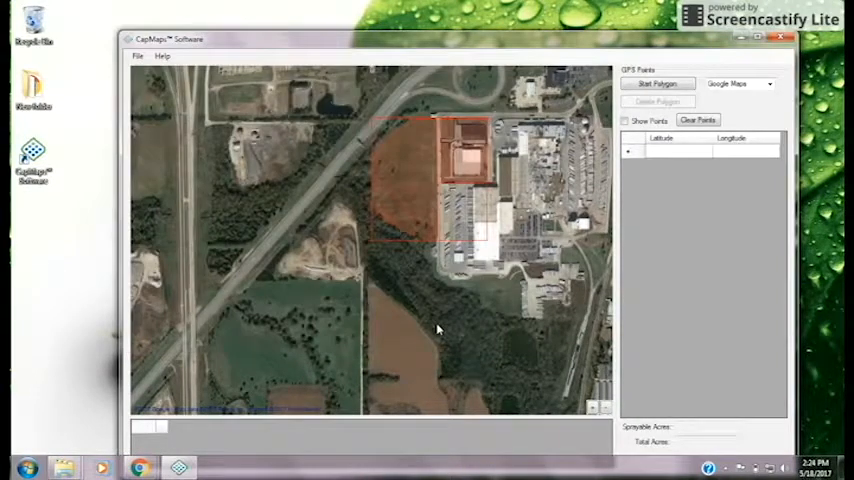
pyautogui.click(697, 120)
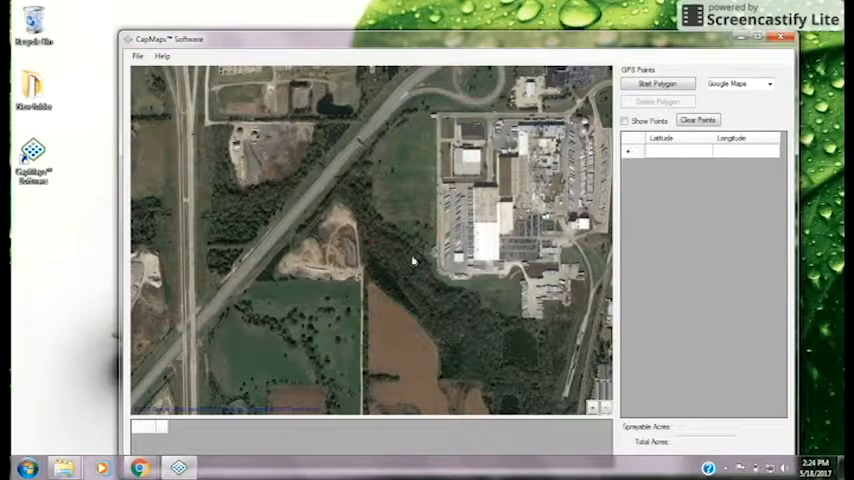
pyautogui.moveTo(350, 235)
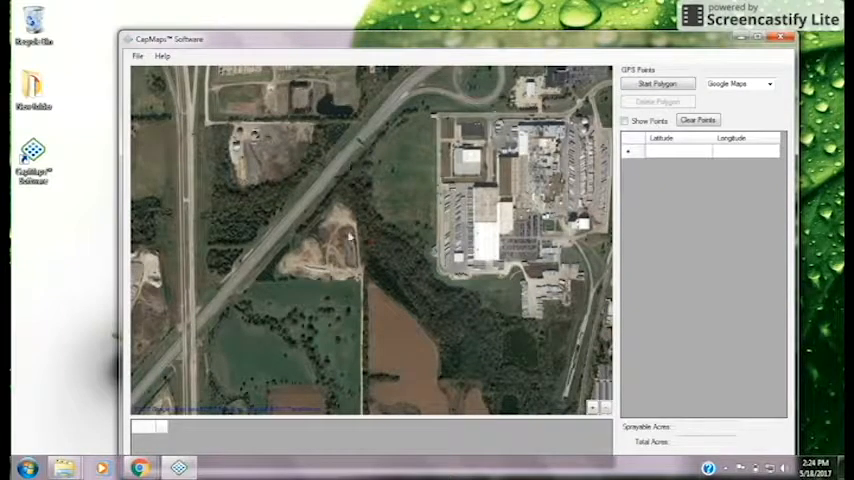